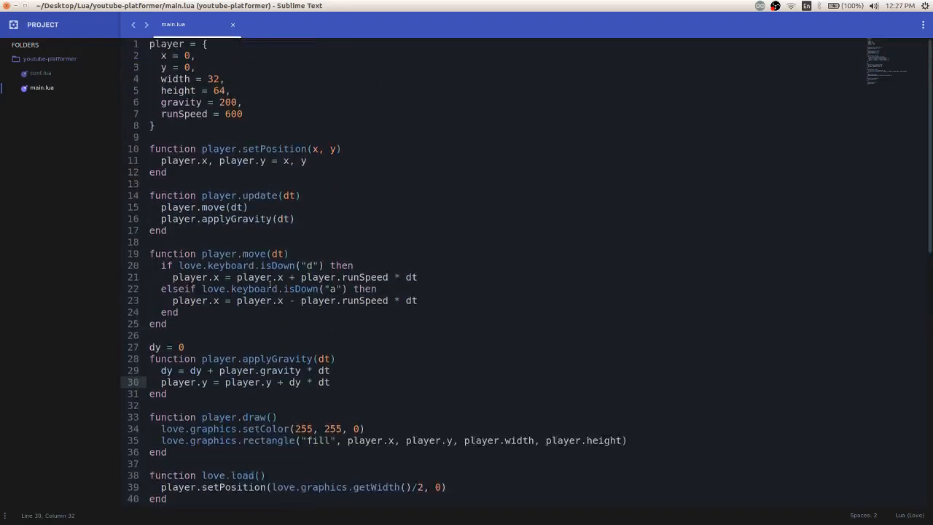
mouse_move(222, 69)
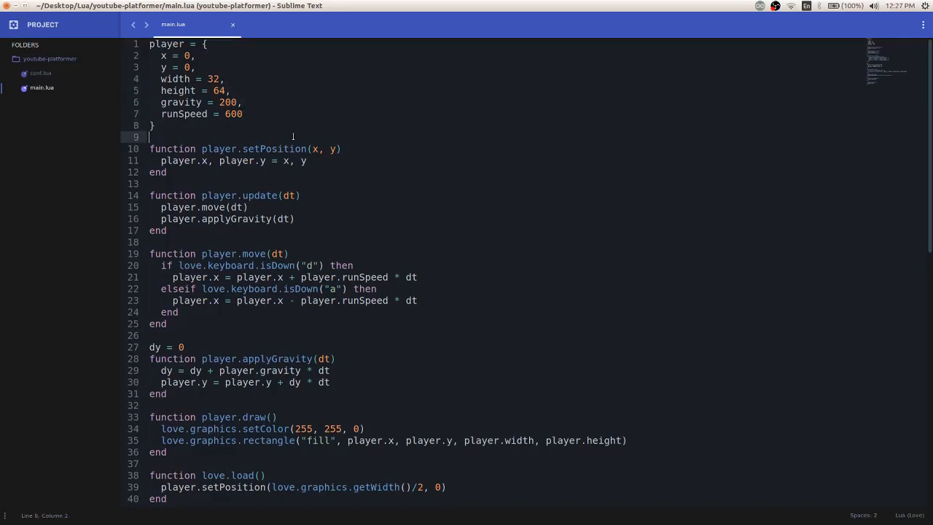
mouse_move(259, 107)
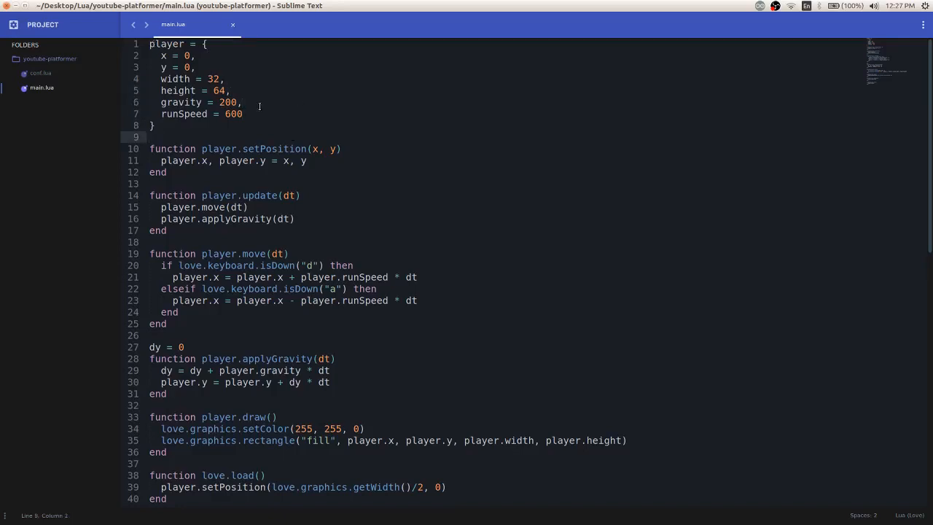
Add xVelocity = 0 and yVelocity = 0 fields to the player table after runSpeed.
type("x")
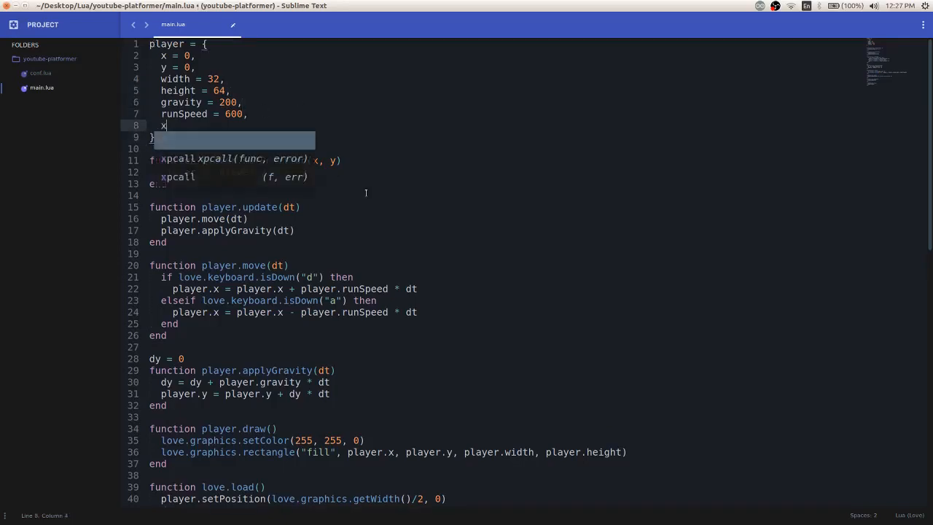
type("Velocity")
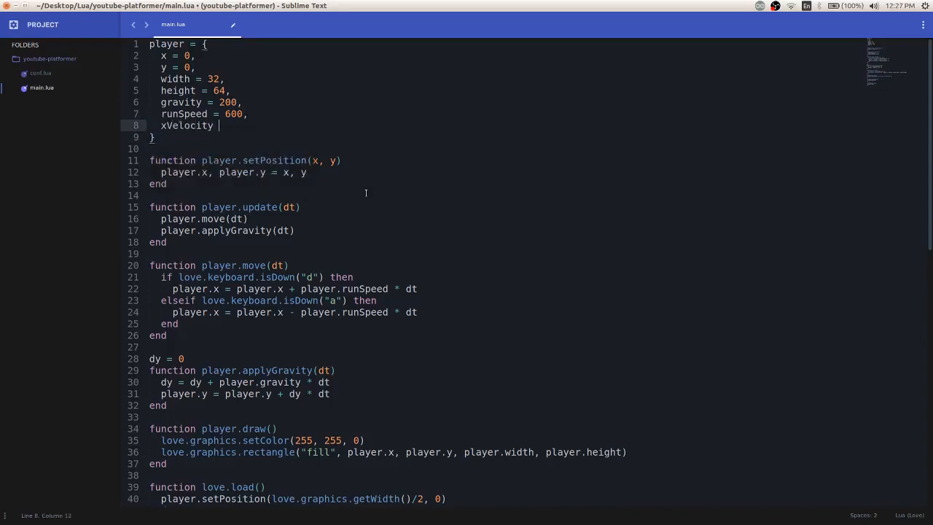
type("= 0,")
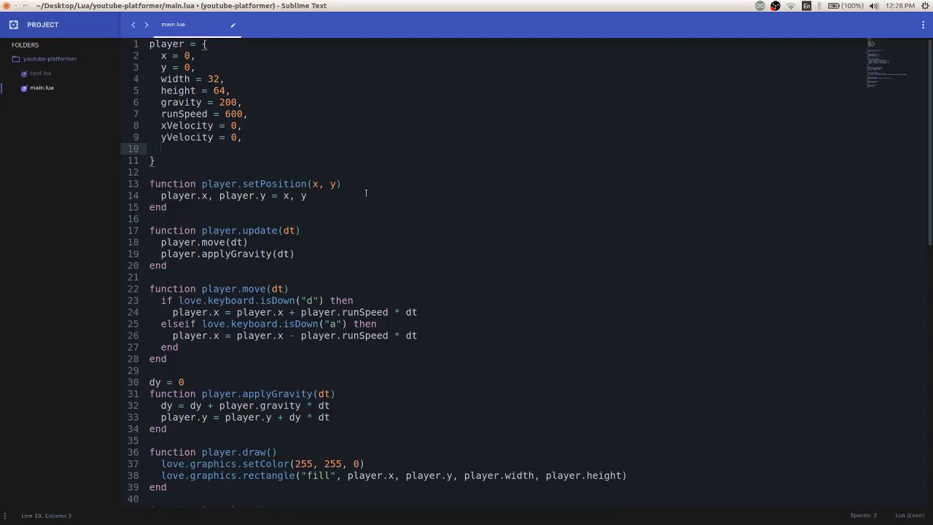
Add terminalVelocity = 500 to the player table and save main.lua.
type("term")
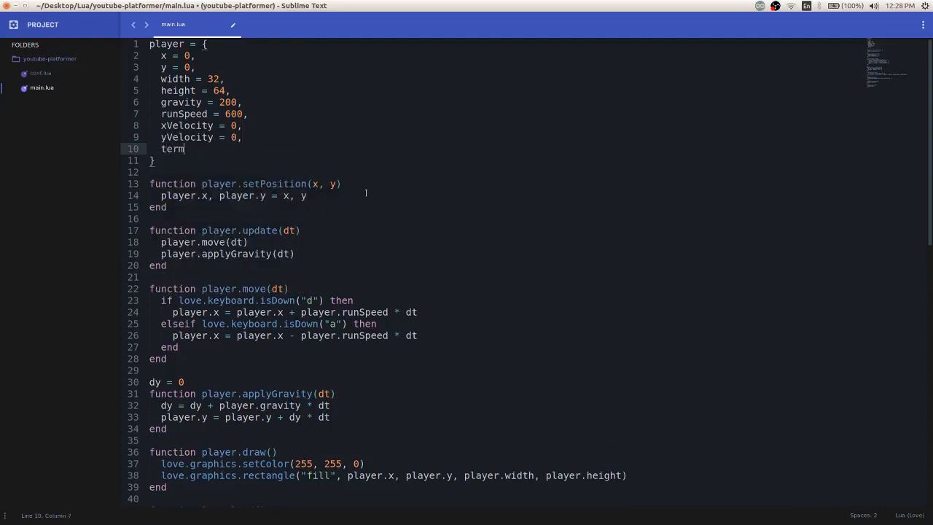
type("inalVelocity =")
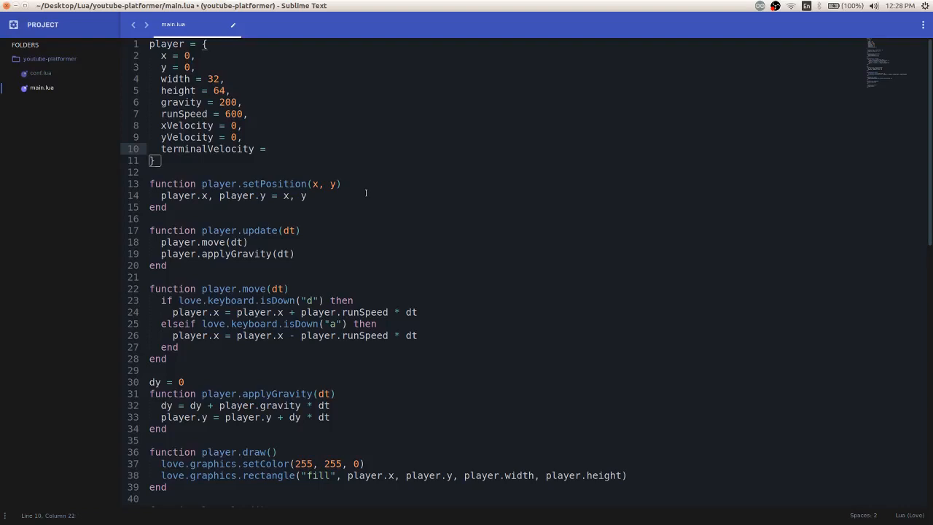
left_click(271, 148)
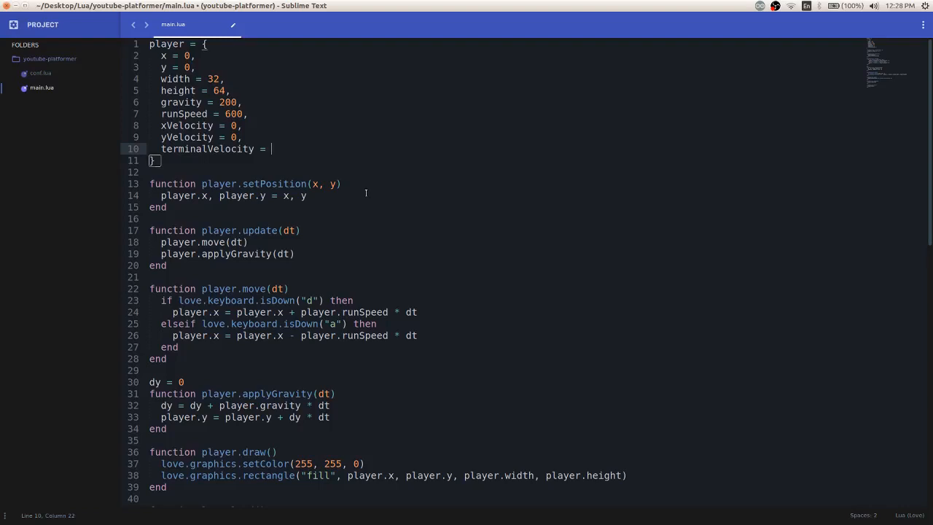
type("500")
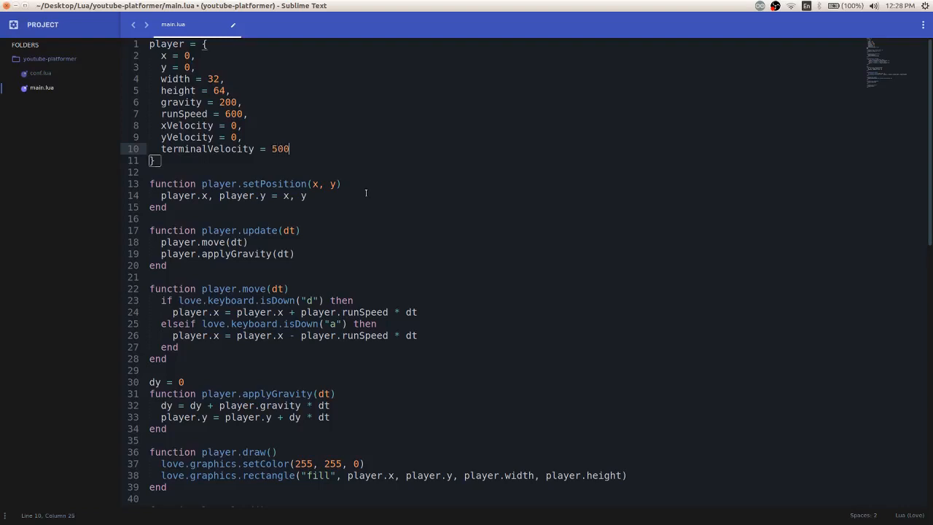
key("ctrl+s")
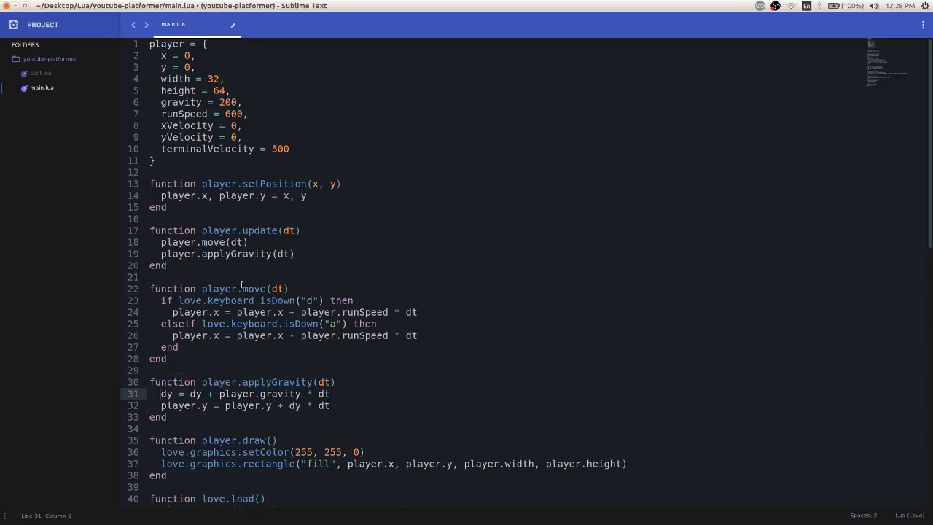
Replace every dy in applyGravity with player.yVelocity via multi-selection.
double_click(166, 393)
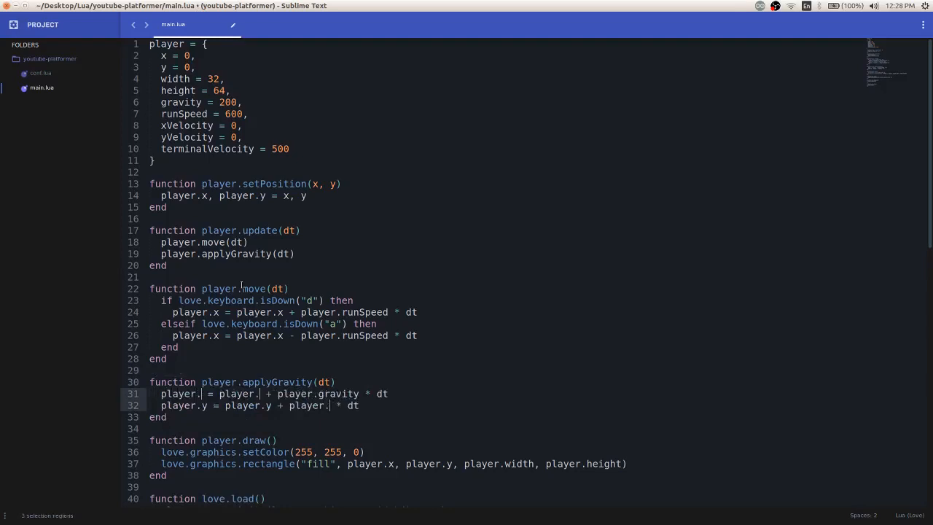
type("yVelocity")
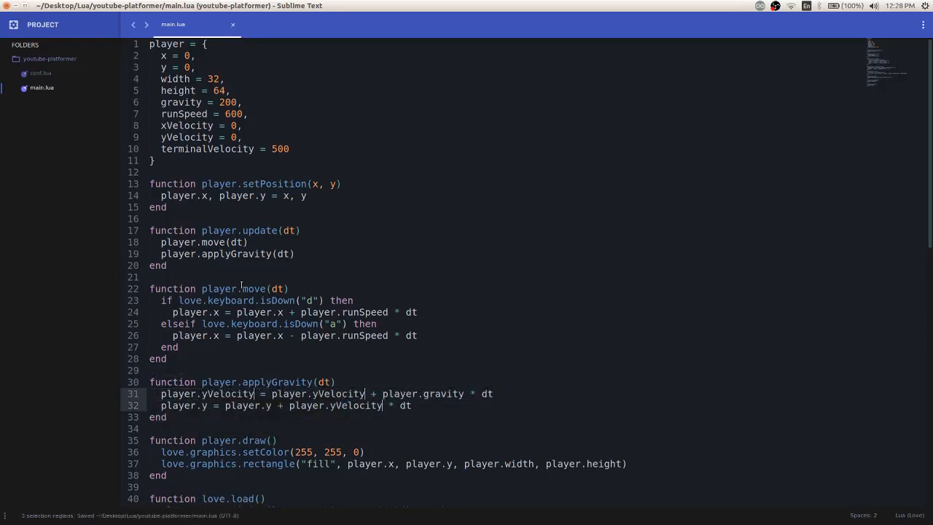
left_click(440, 393)
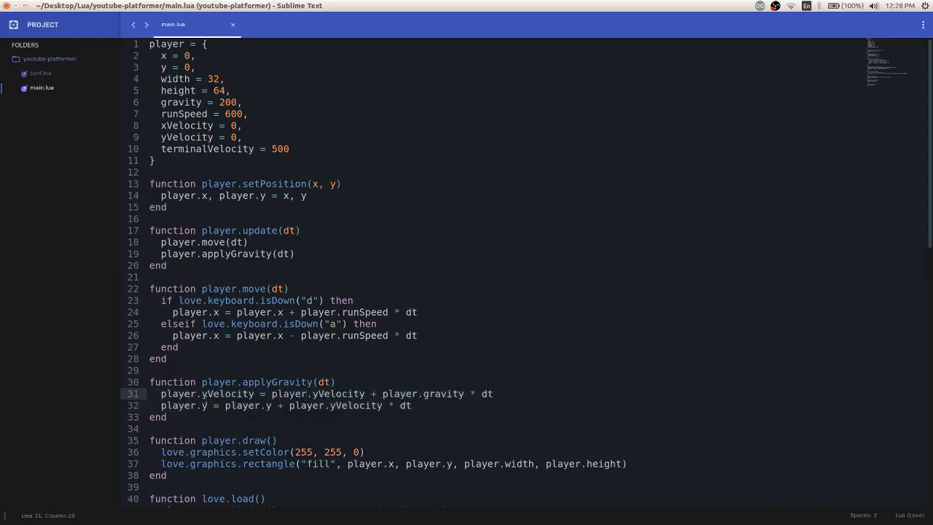
Review player.yVelocity on line 31 and mark where the gravity cap check will go.
scroll("down", 3)
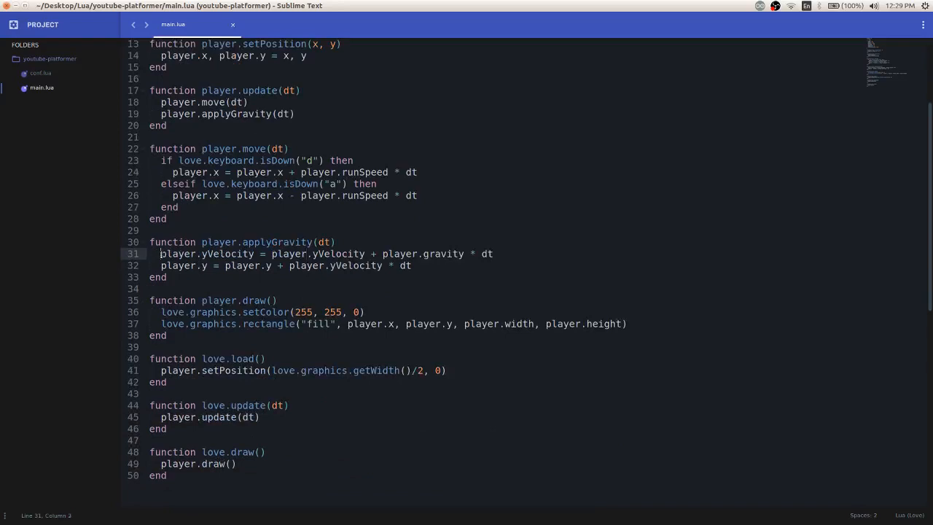
double_click(207, 253)
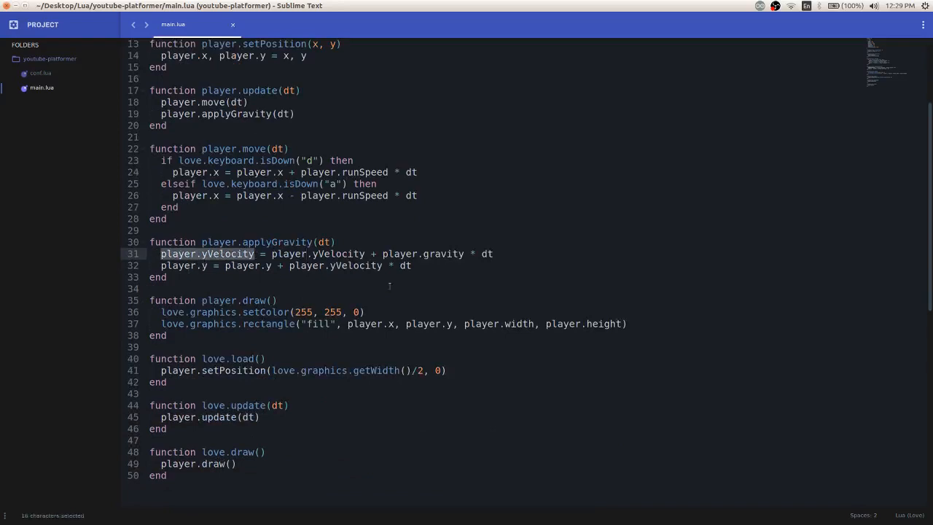
left_click(297, 253)
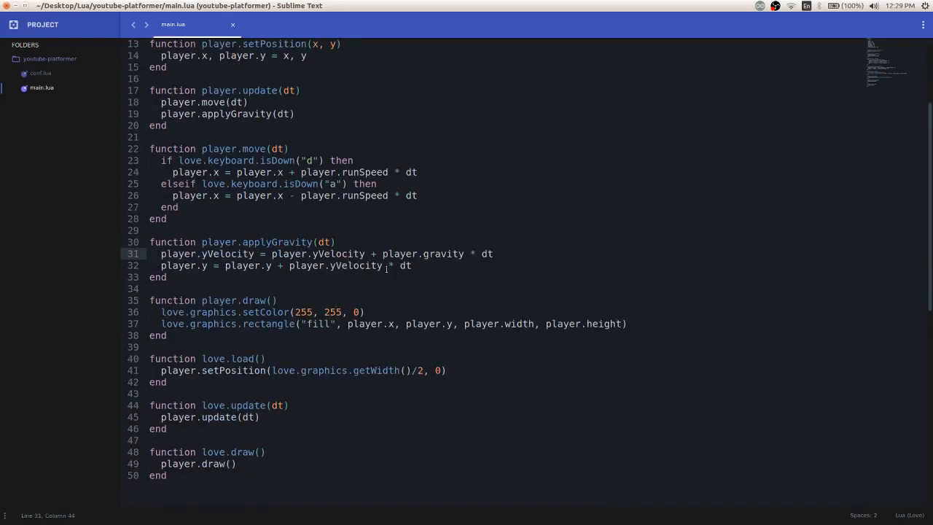
left_click(399, 266)
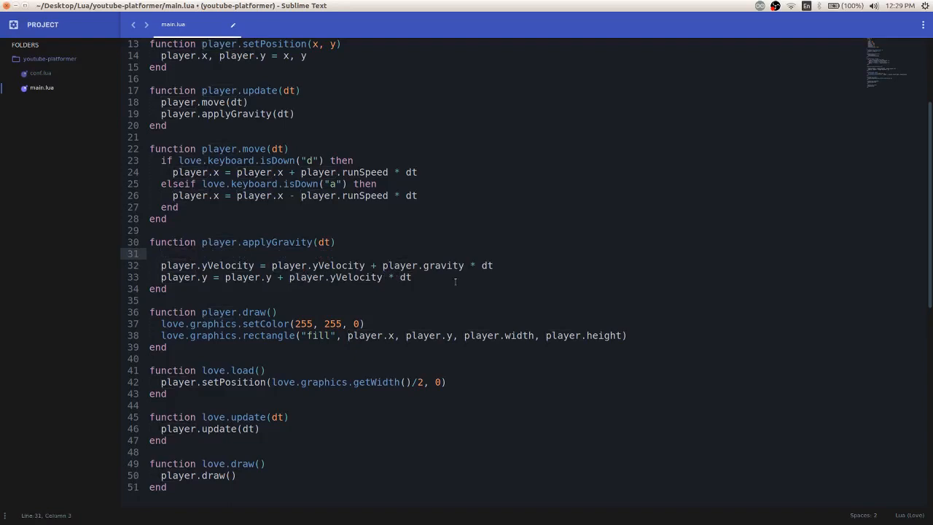
Wrap gravity in if player.yVelocity < player.terminalVelocity, else set player.terminalVelocity.
type("if")
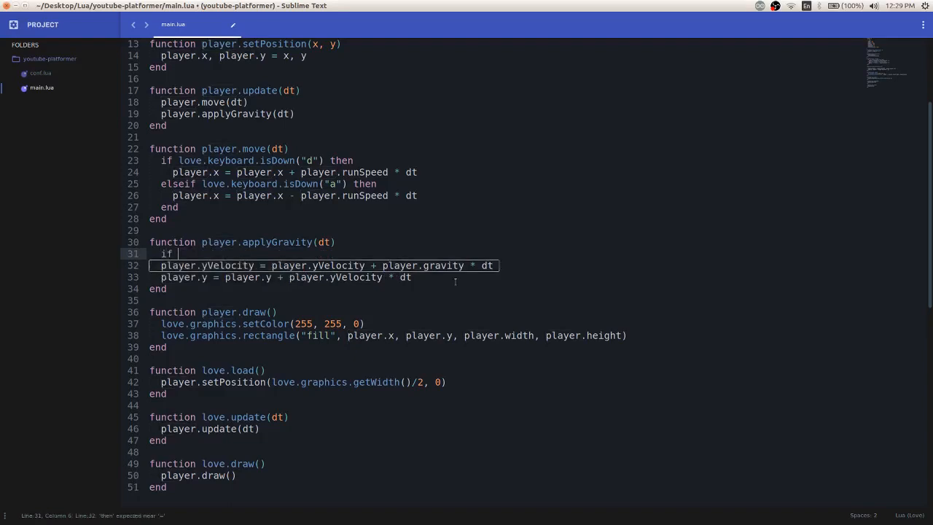
type("player.")
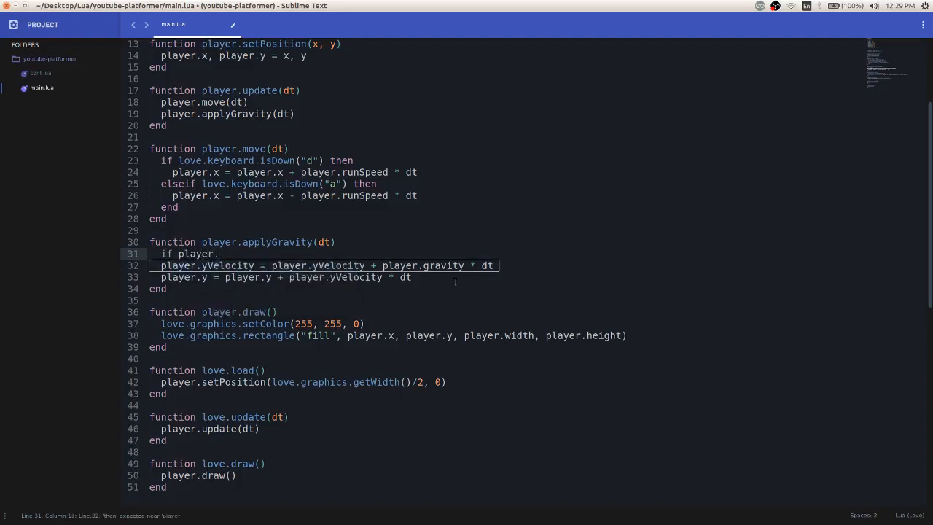
type("yV")
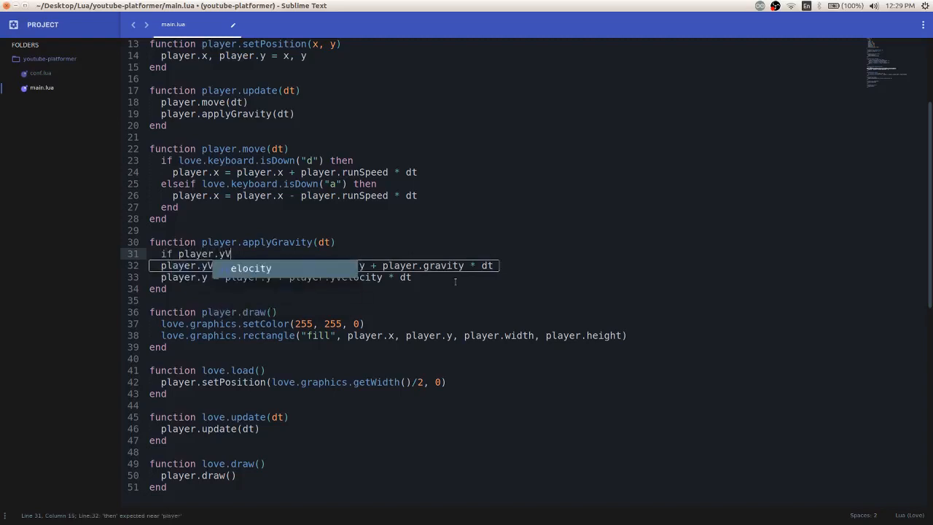
type("Velocity < player.")
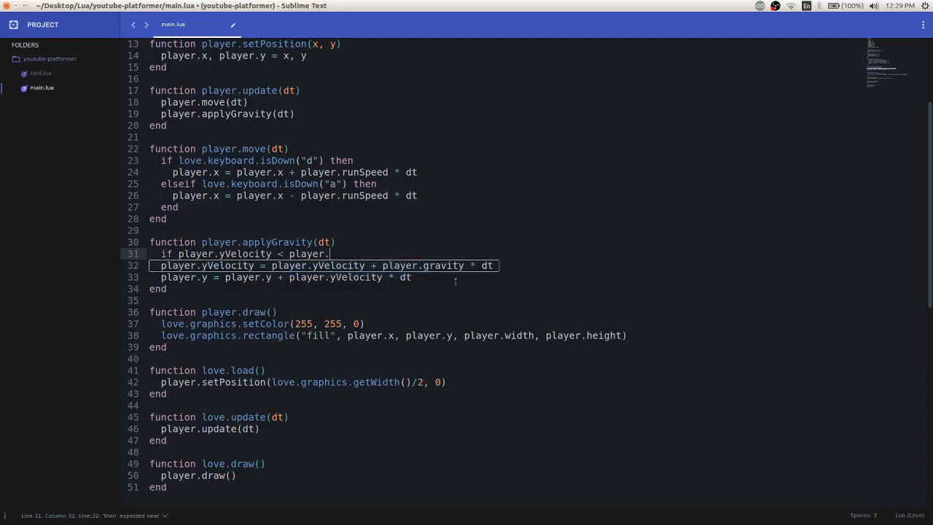
type("terminalVelocity then")
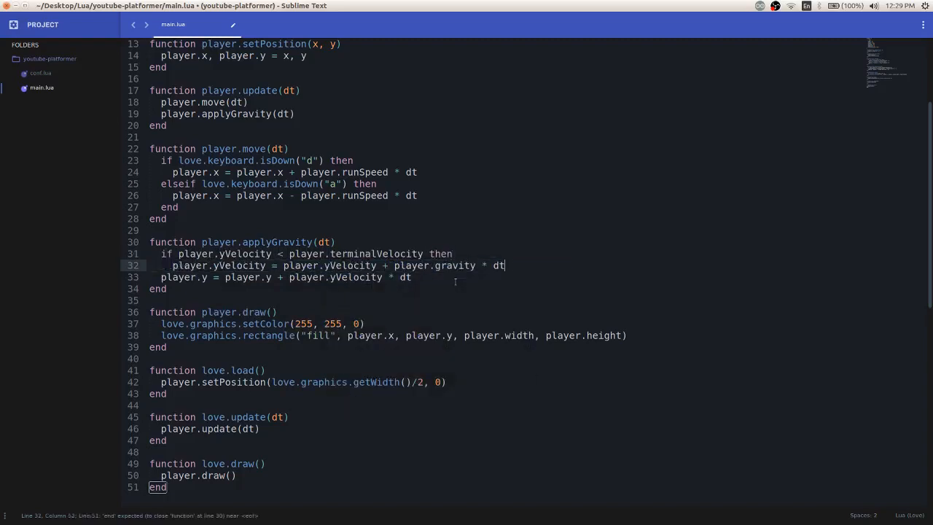
type("else")
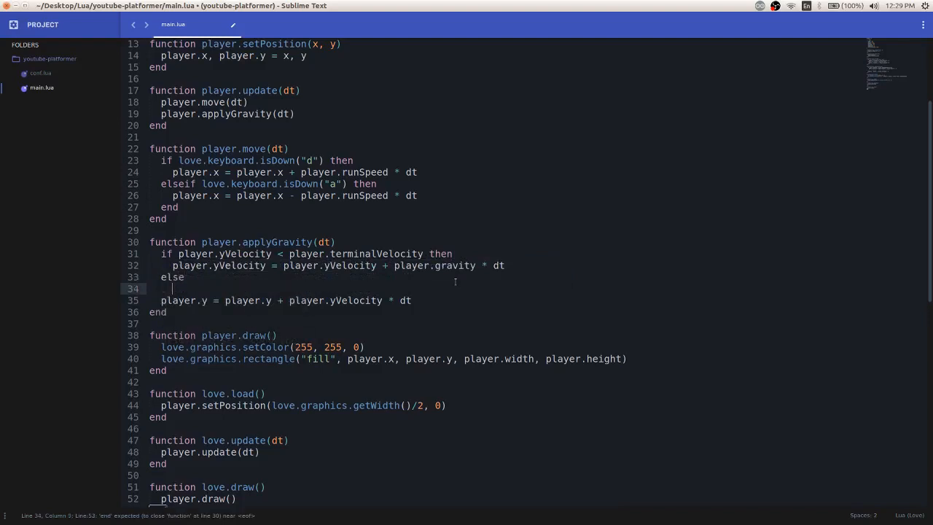
type("player.terminalVelocity")
type("end")
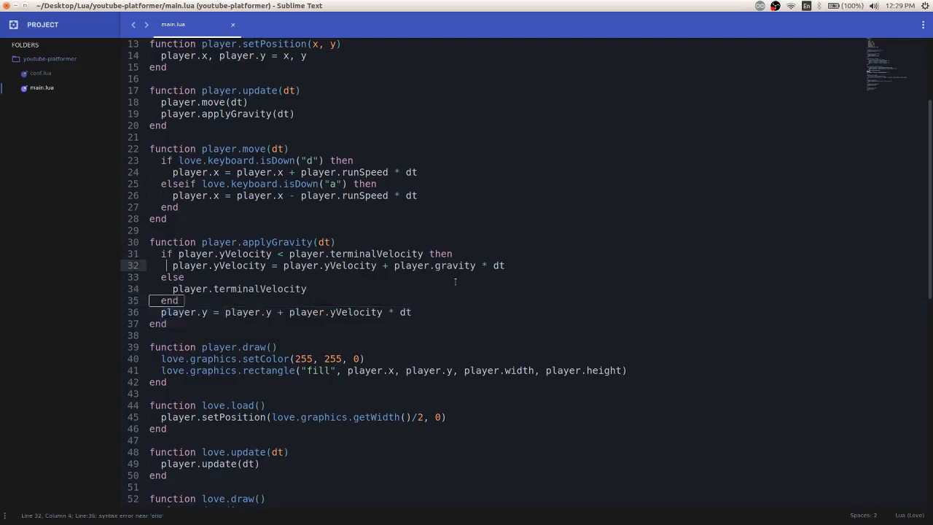
Fix the else branch to player.yVelocity = player.terminalVelocity and close the if block.
left_click_drag(160, 254, 178, 301)
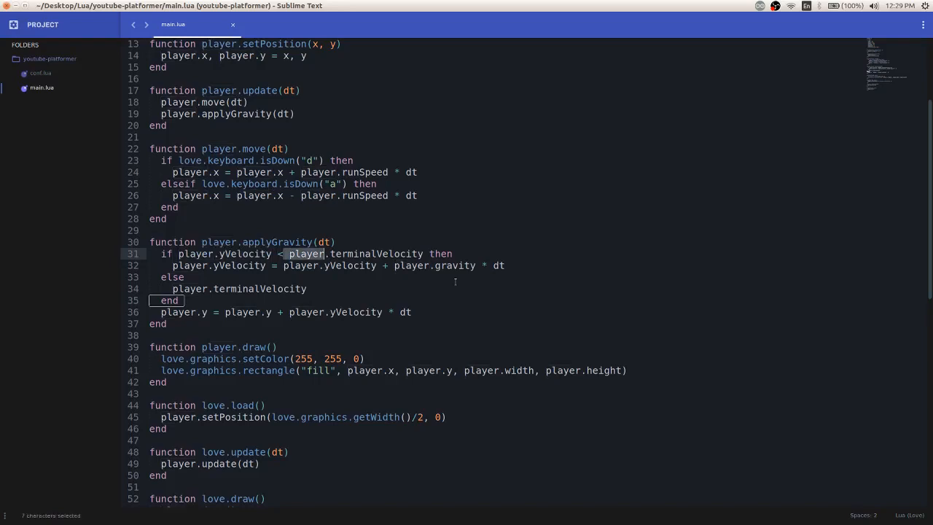
left_click(430, 266)
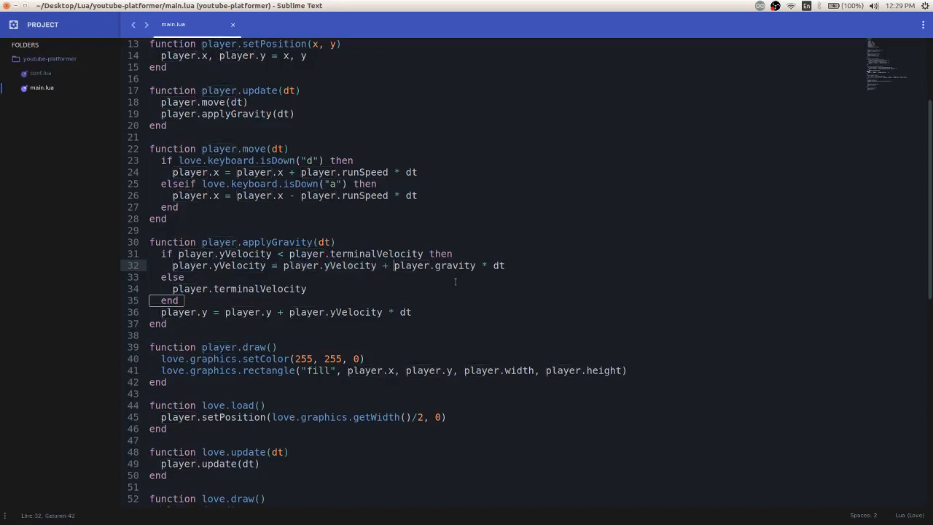
left_click_drag(393, 265, 492, 266)
type("player.")
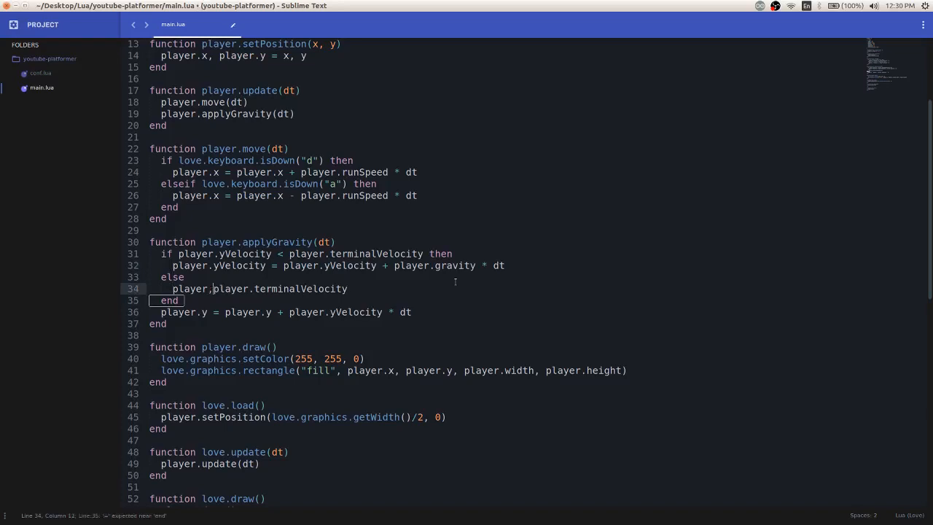
type("yVelocity =")
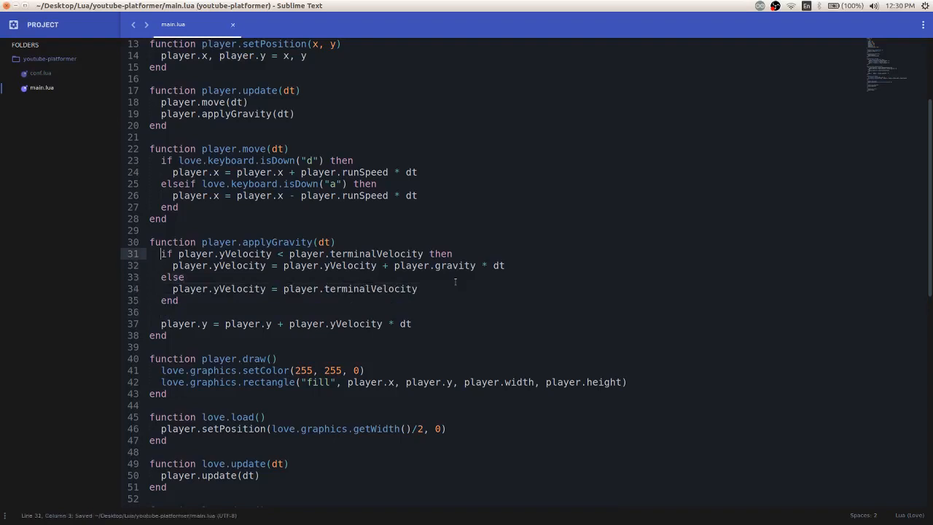
left_click_drag(177, 254, 424, 254)
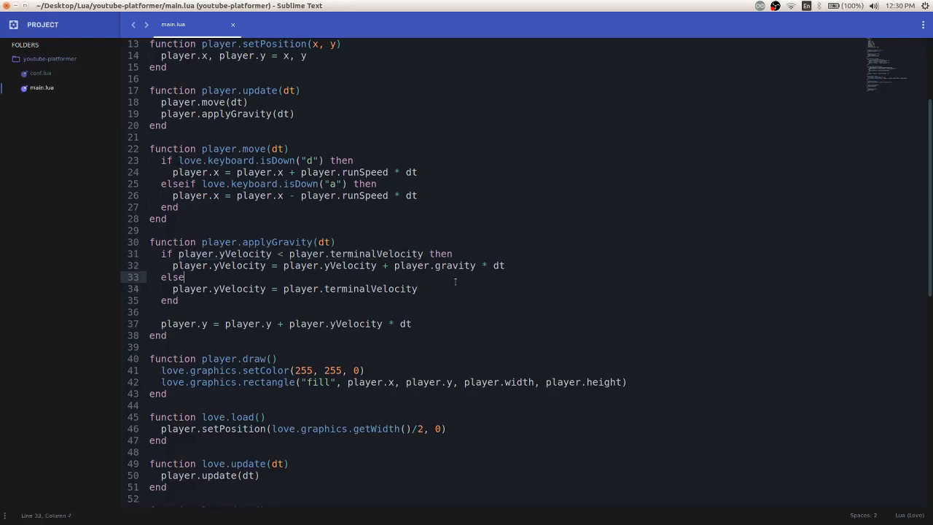
left_click_drag(211, 289, 416, 289)
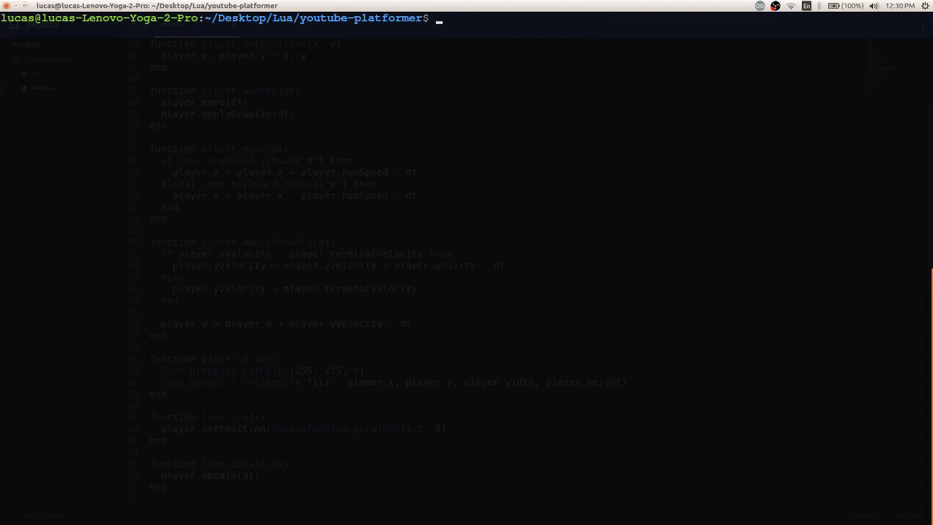
Run `love .` in the youtube-platformer directory to launch the game.
type("love .")
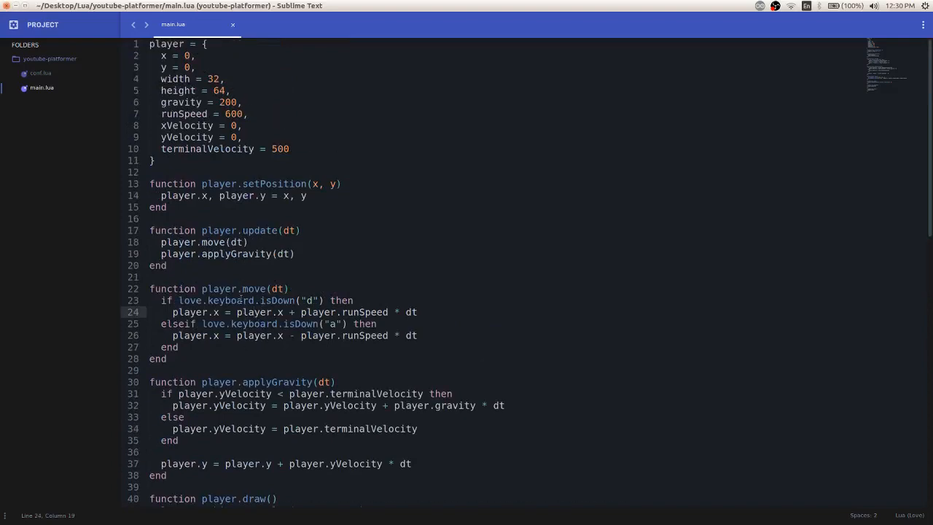
Delete the player.y update from applyGravity and add it to player.update after applyGravity(dt).
scroll("down", 3)
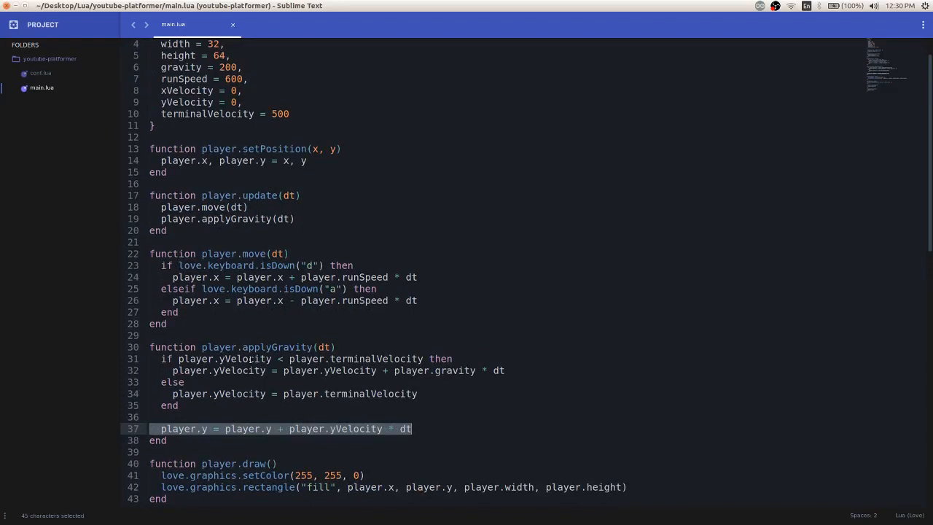
key("Delete")
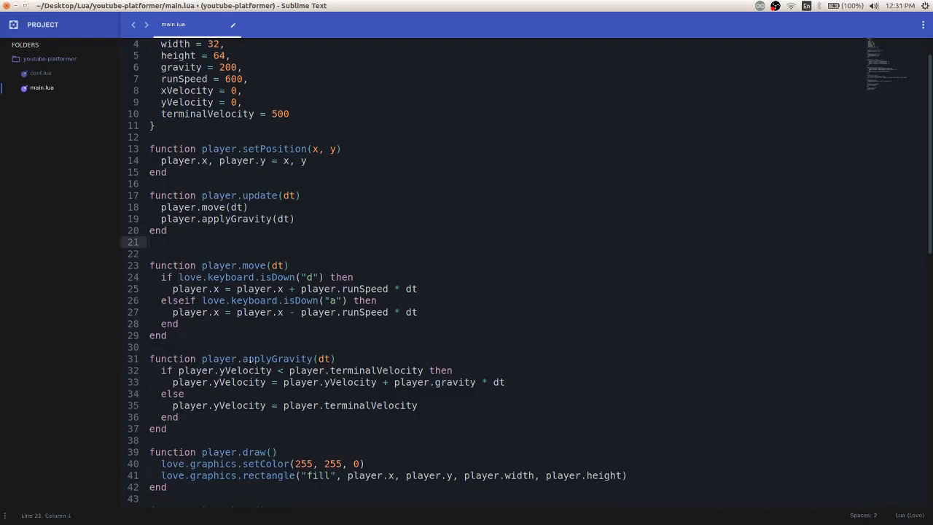
type("player.y = player.y + player.yVelocity * dt")
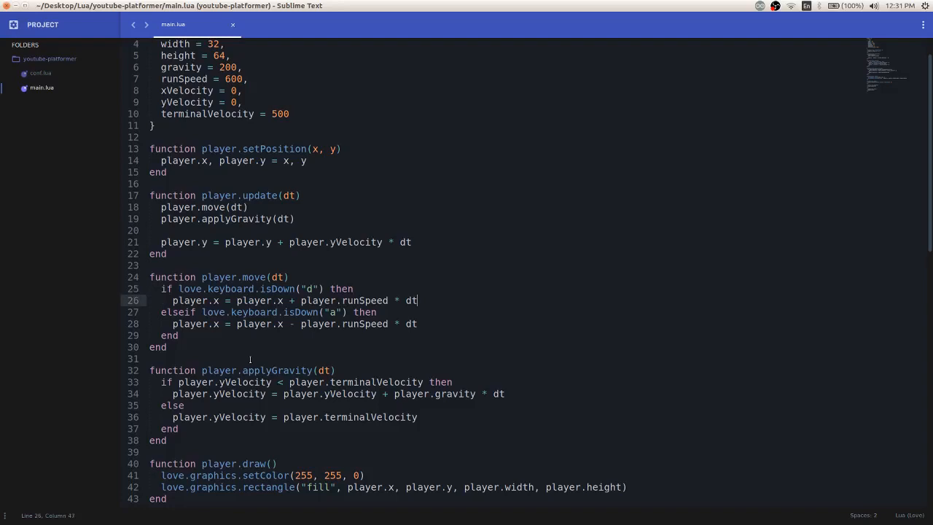
Add player.x = player.x + player.xVelocity * dt above the y update in player.update.
left_click_drag(277, 300, 417, 300)
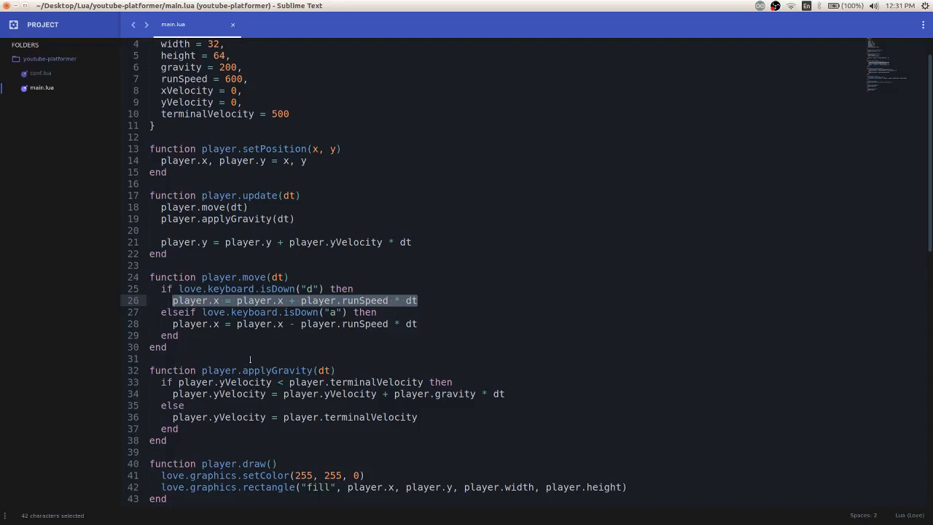
left_click(170, 301)
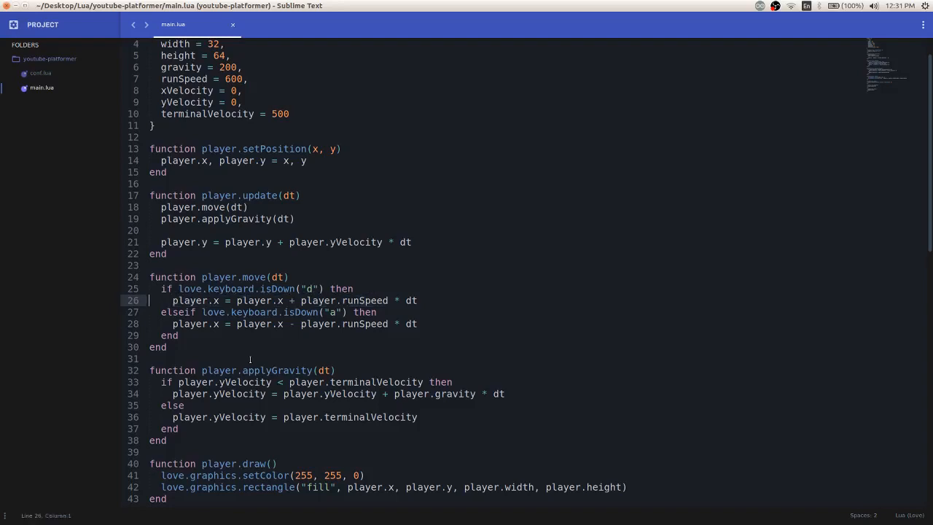
left_click(417, 300)
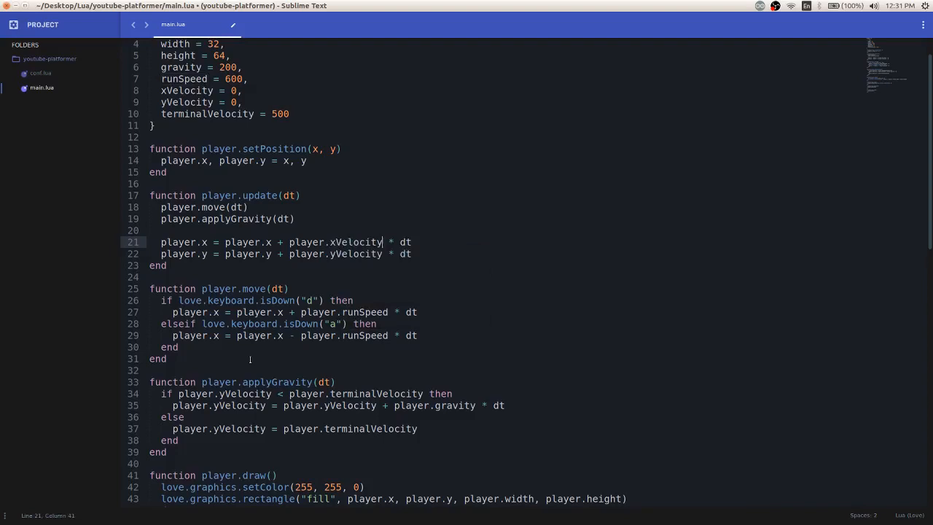
left_click(379, 335)
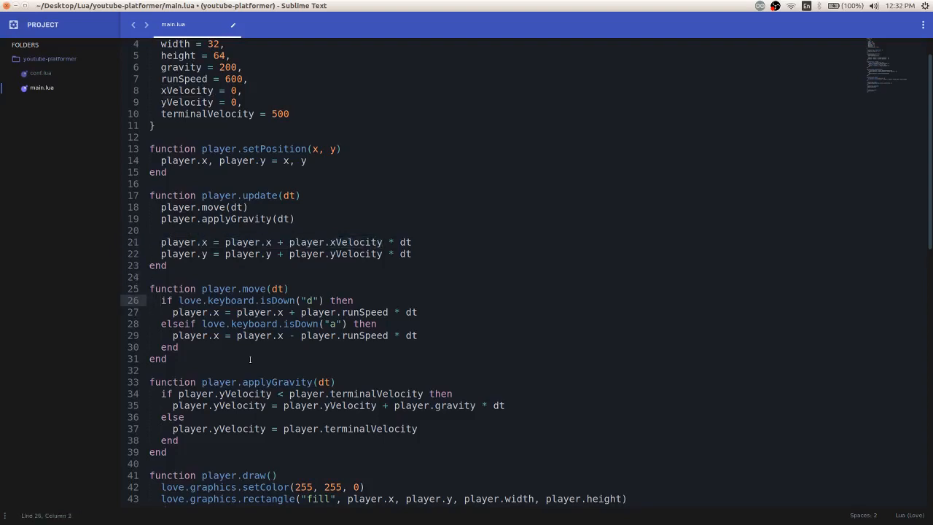
Change the d-key line in player.move to player.xVelocity = player.runSpeed.
left_click_drag(160, 301, 180, 347)
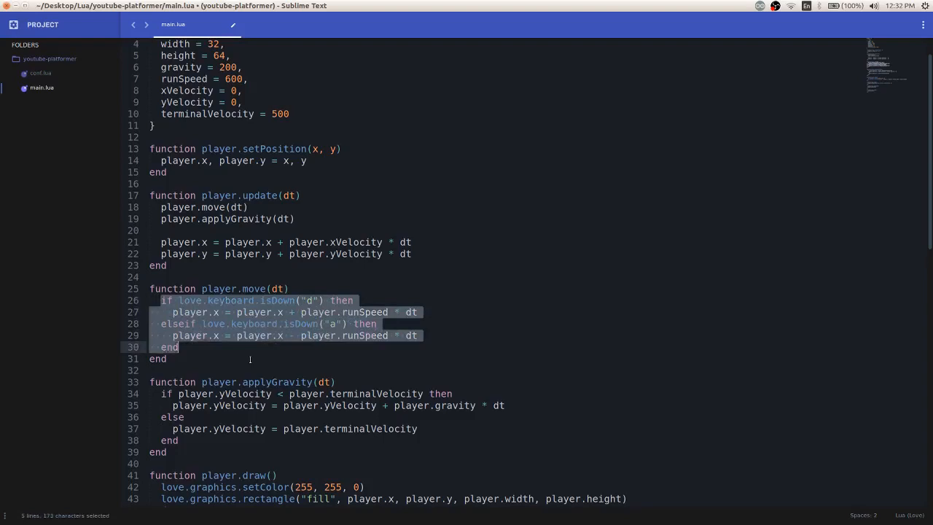
left_click(178, 324)
type("player.x")
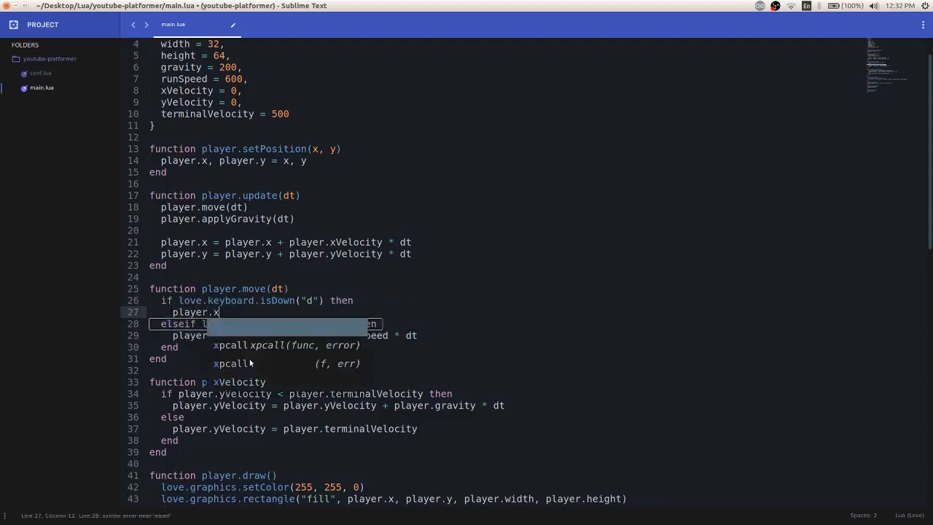
type("Velocity =")
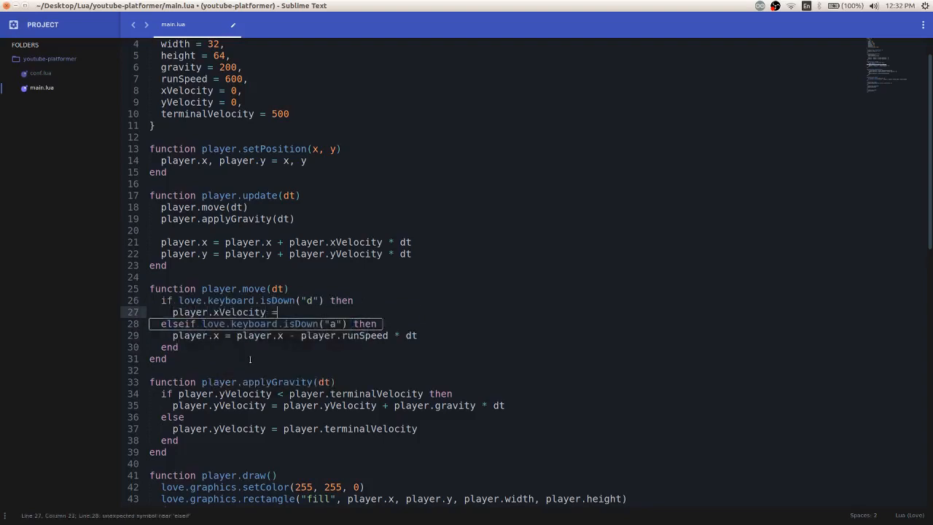
type("player.runSpeed")
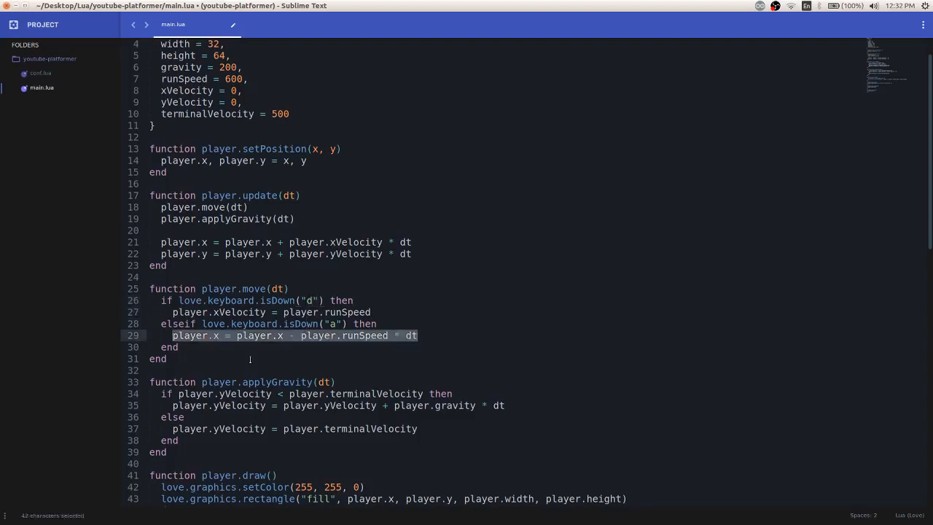
Change the a-key line to player.xVelocity = -player.runSpeed and save.
type("player.x")
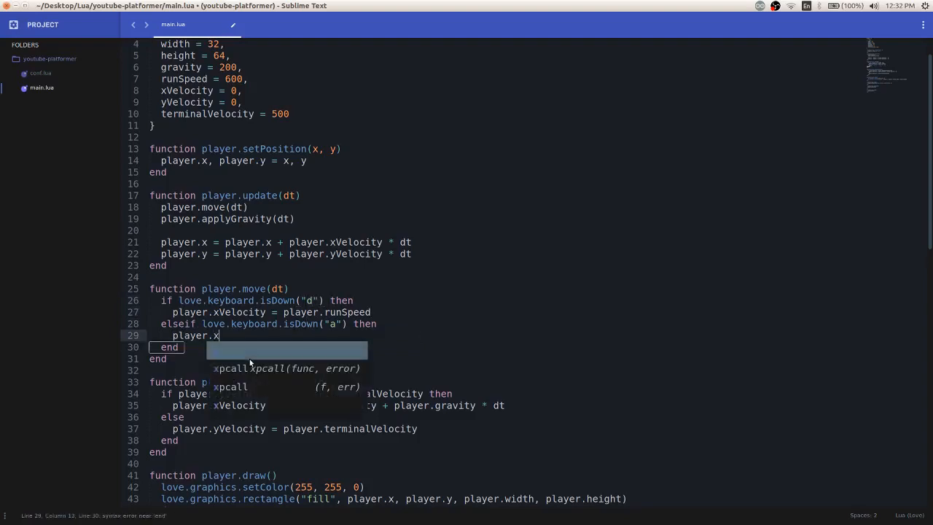
type("Velocity = -player")
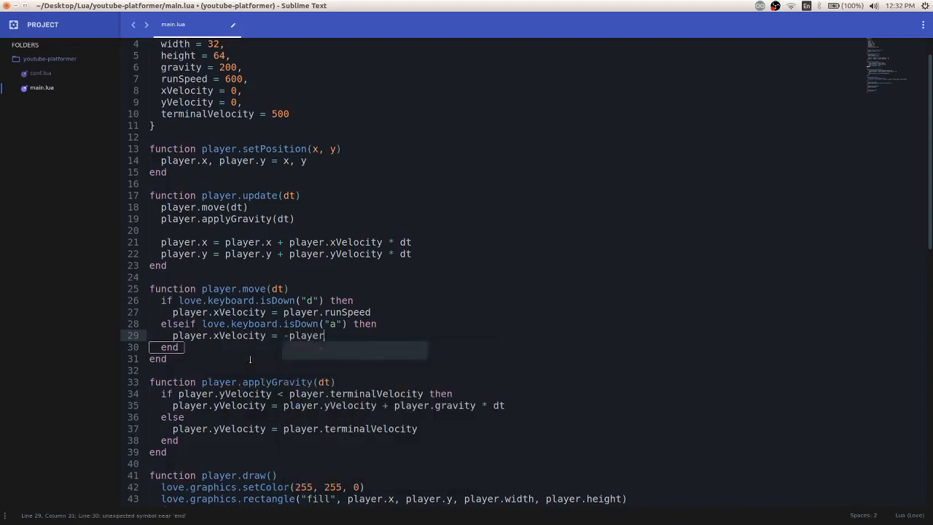
type(".runSpeed")
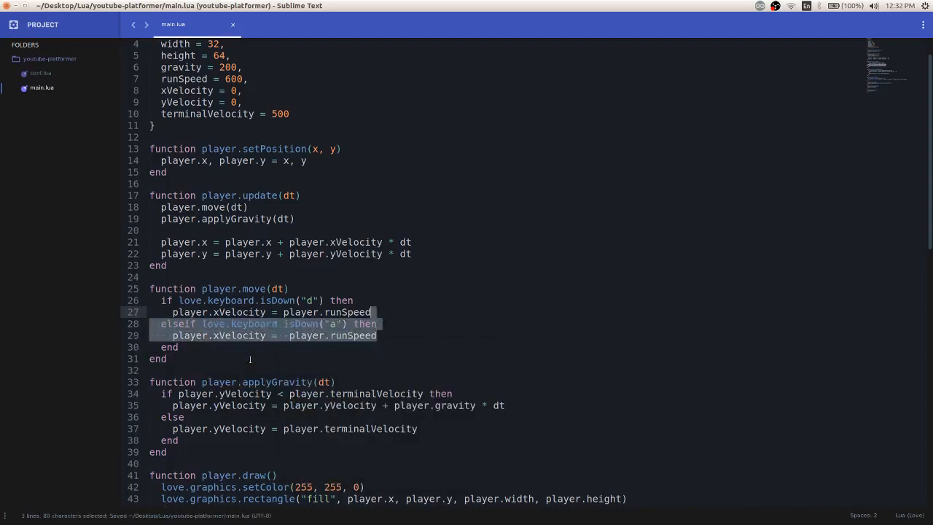
left_click(175, 312)
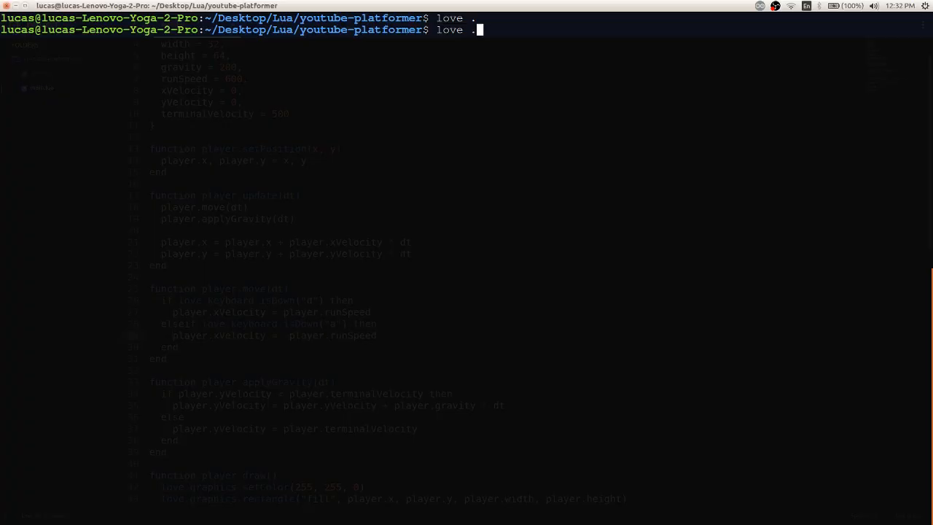
Rerun `love .` in Terminal to test the new movement.
key("Return")
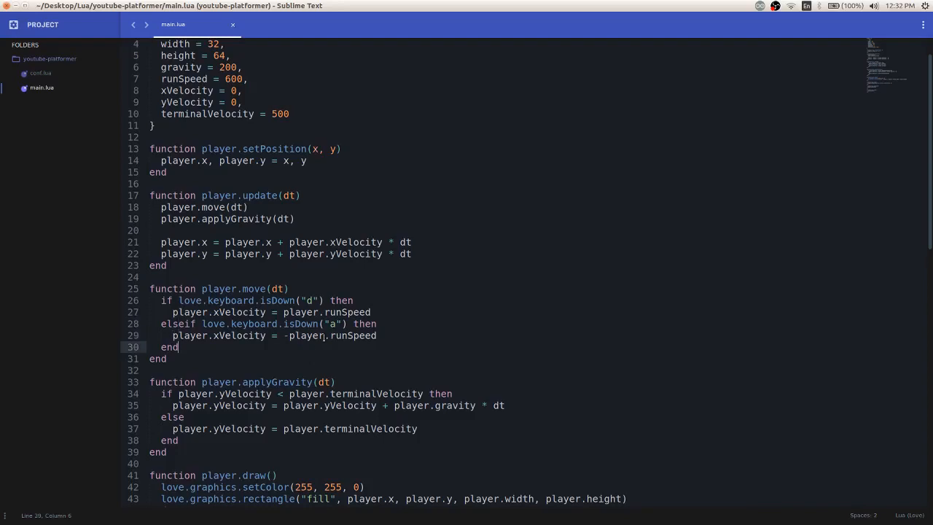
Add an else branch in player.move setting player.xVelocity = 0 when no key is held.
type("else")
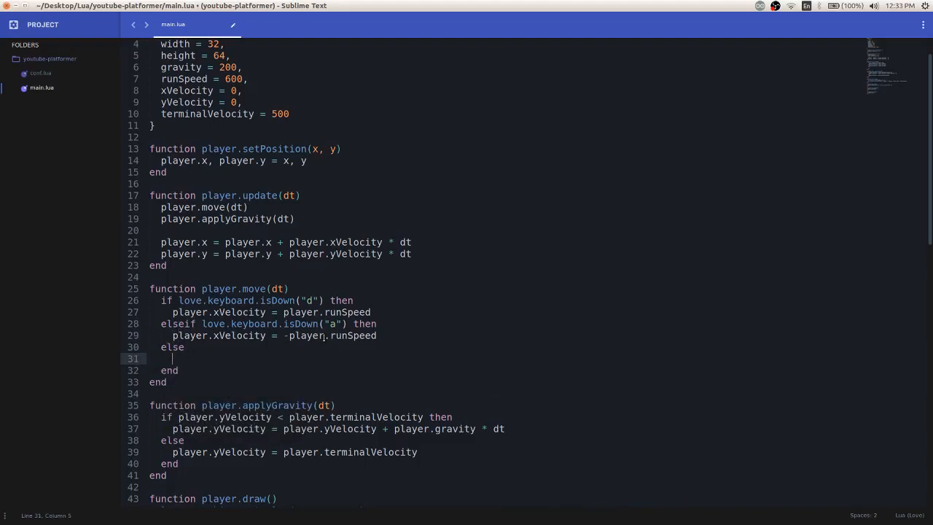
type("pla")
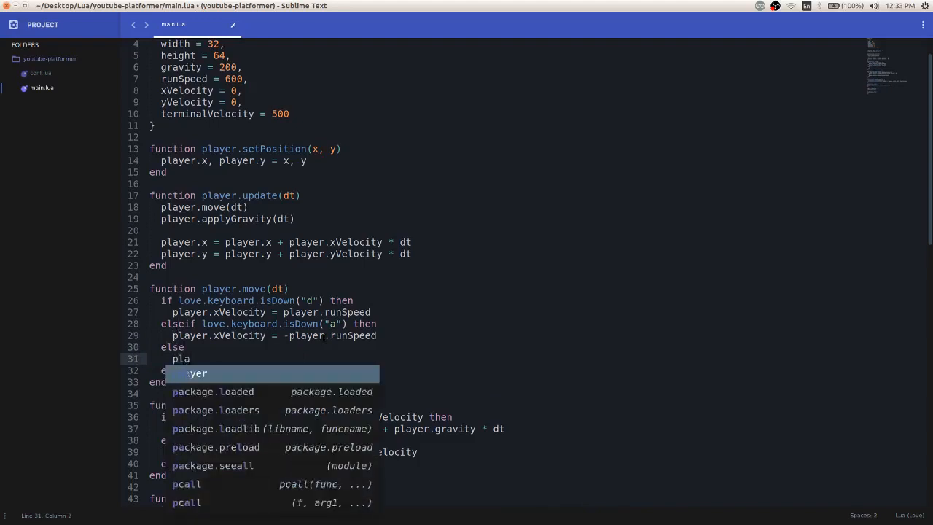
type("yer.")
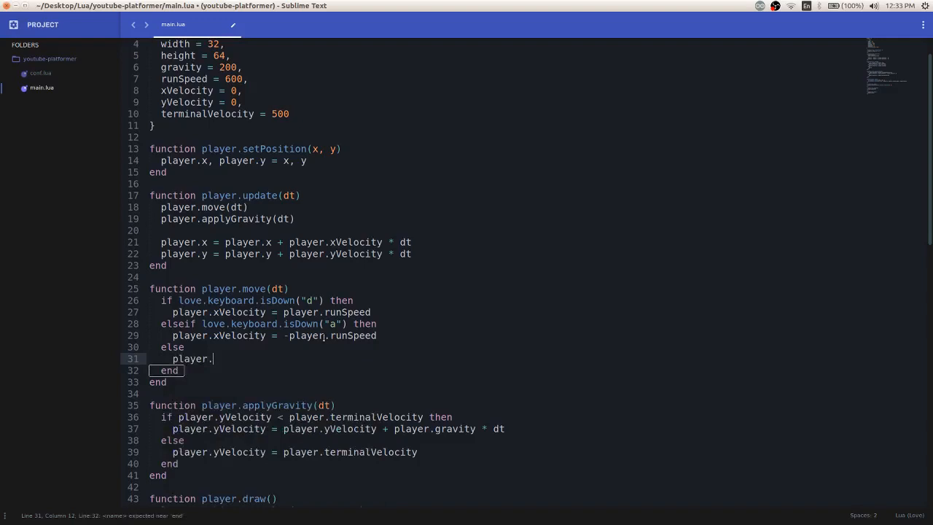
type("xV")
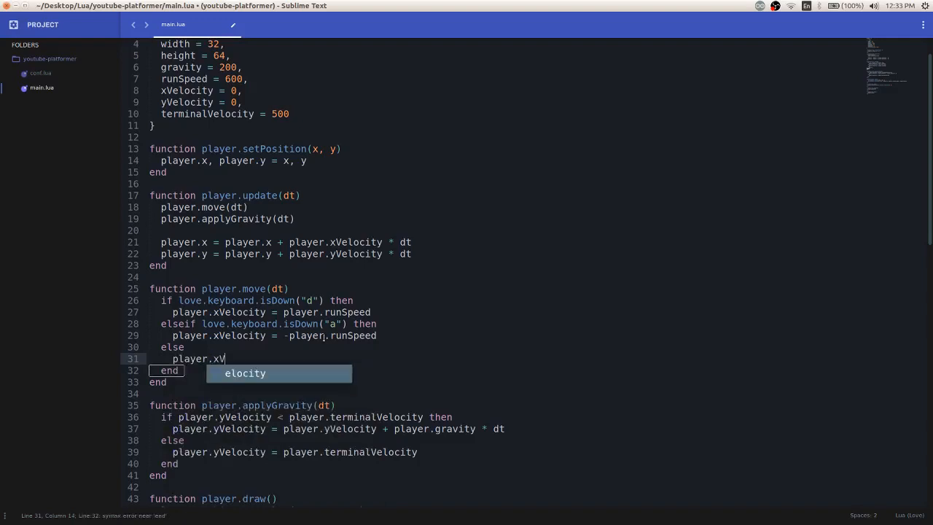
type("elocity = 0")
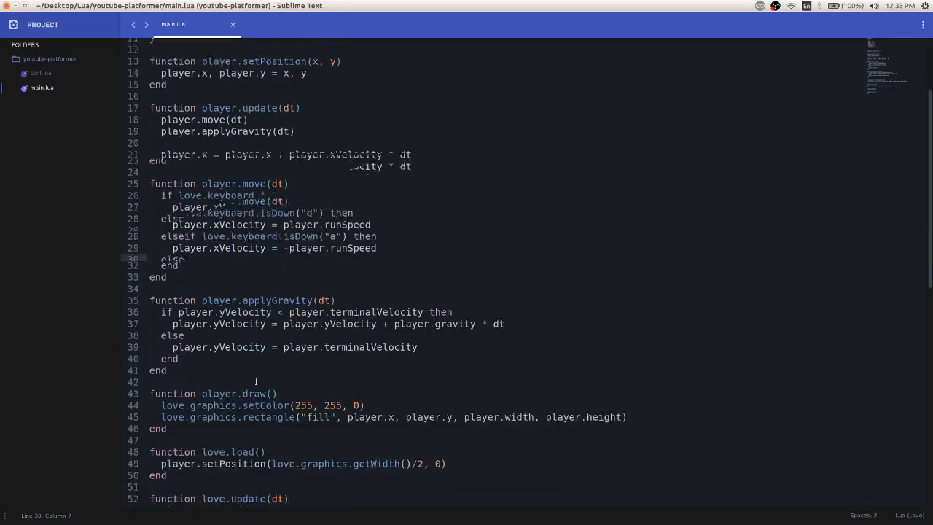
scroll("up", 3)
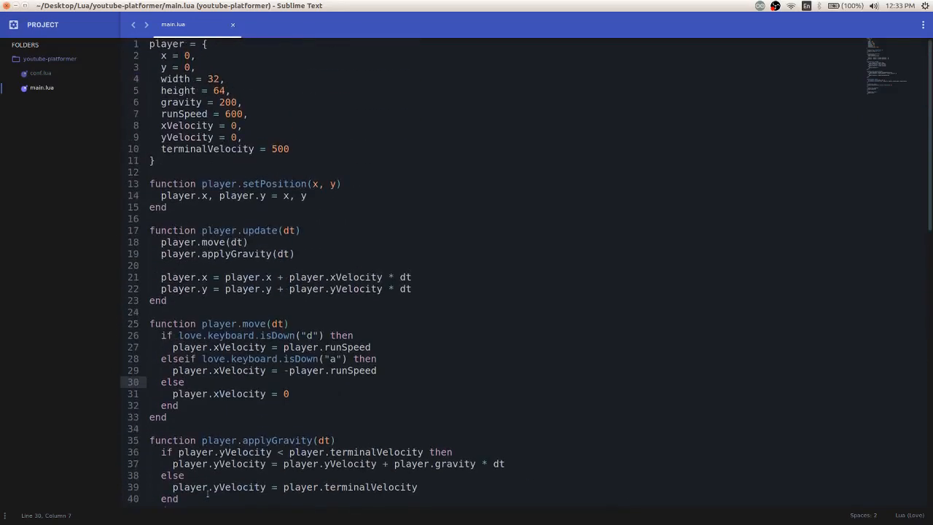